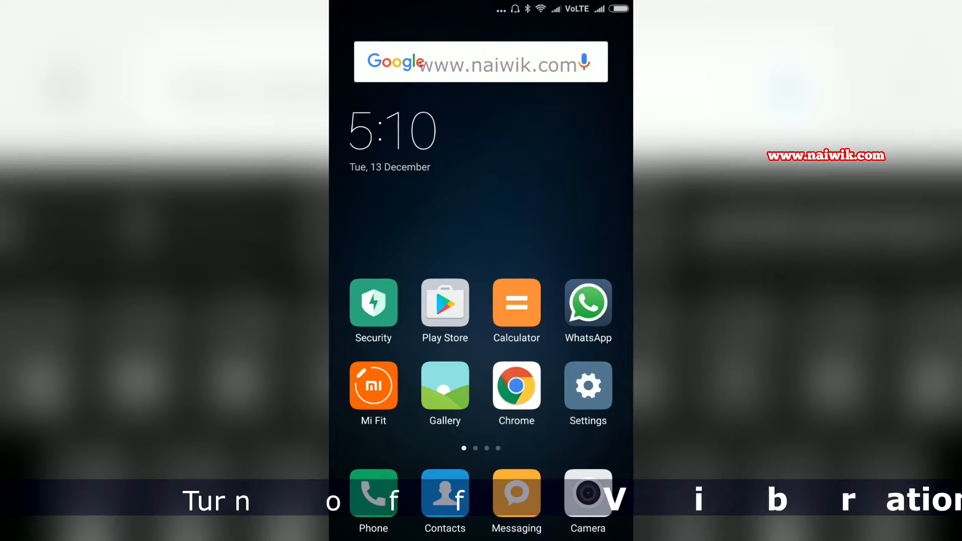
# Try the keyboard by typing 'Hjgd' in a new Messaging message
pyautogui.click(515, 495)
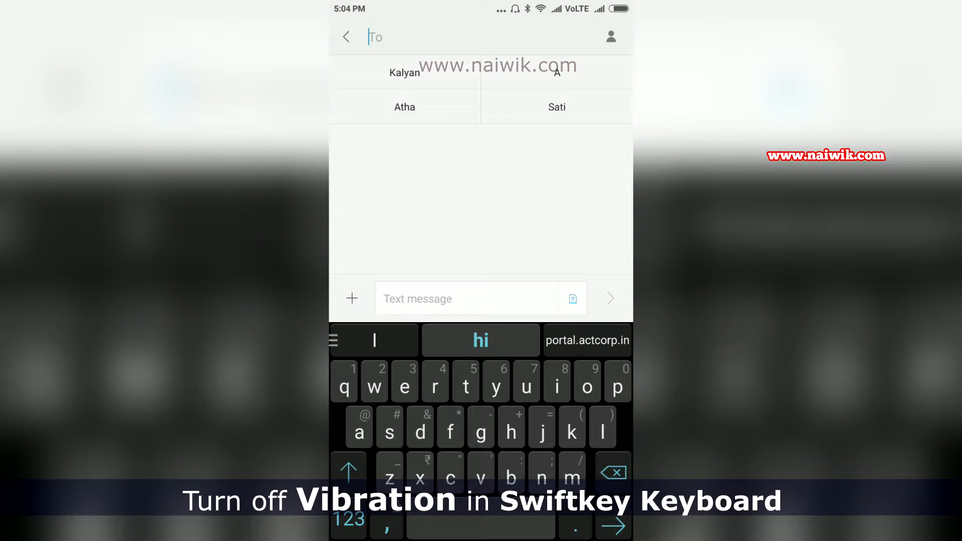
pyautogui.write('Hjgd')
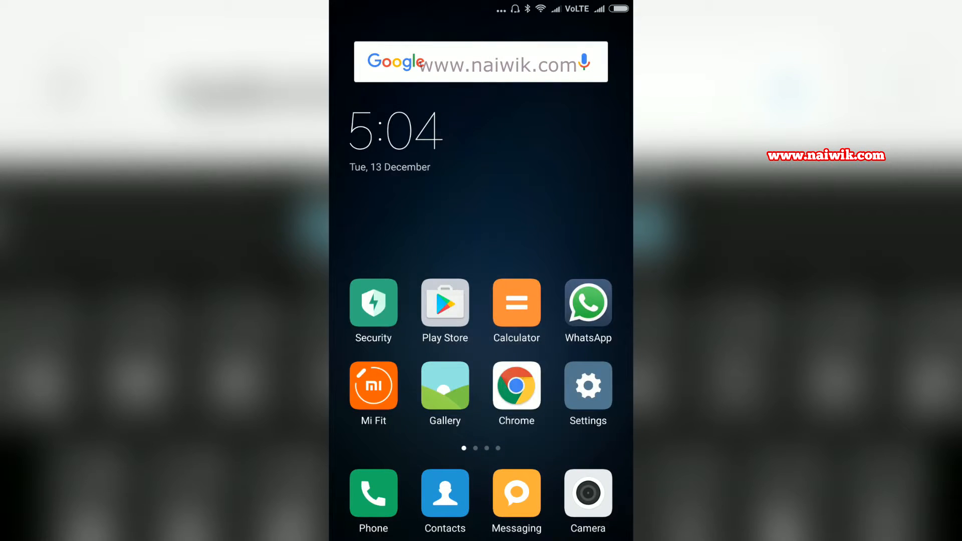
# Launch SwiftKey and go to Typing, then Sound & Vibration settings
pyautogui.hscroll(-3)
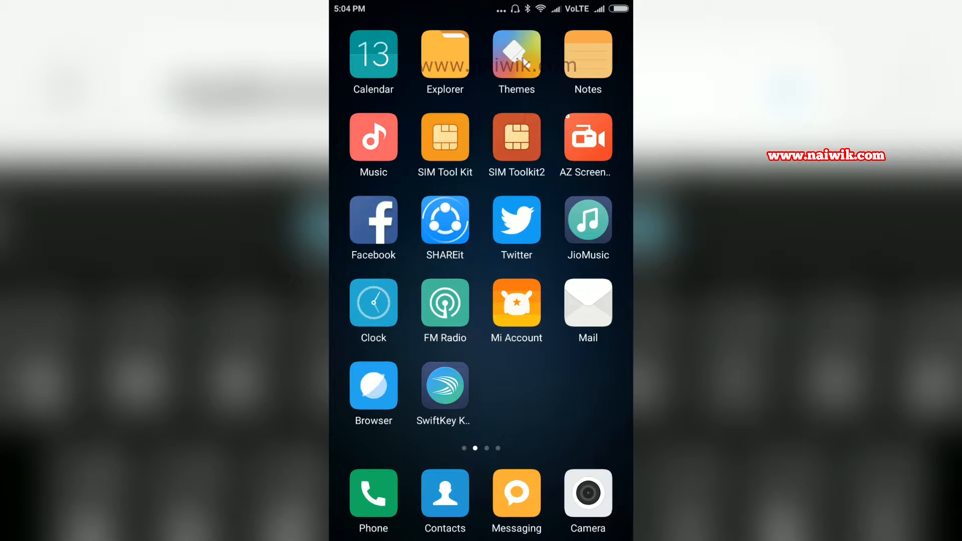
pyautogui.click(444, 388)
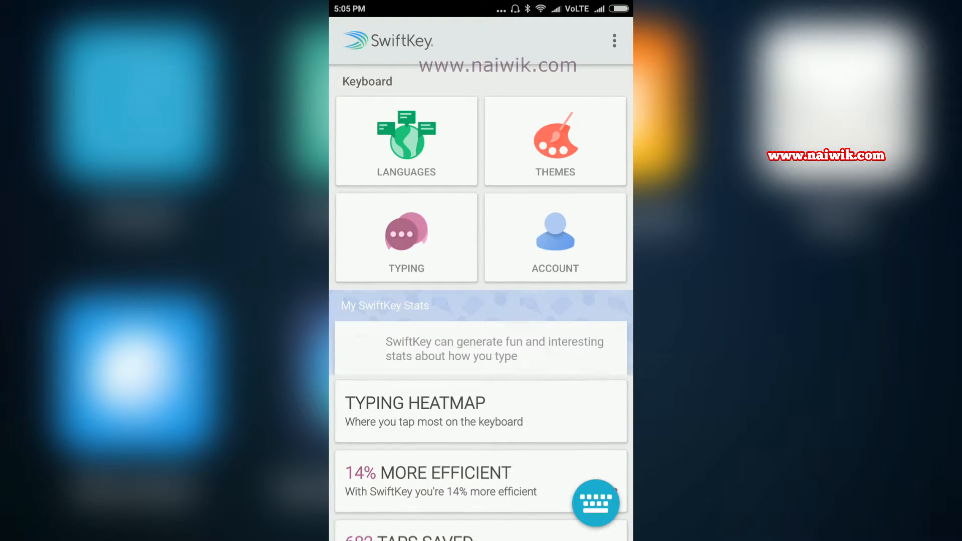
pyautogui.click(405, 238)
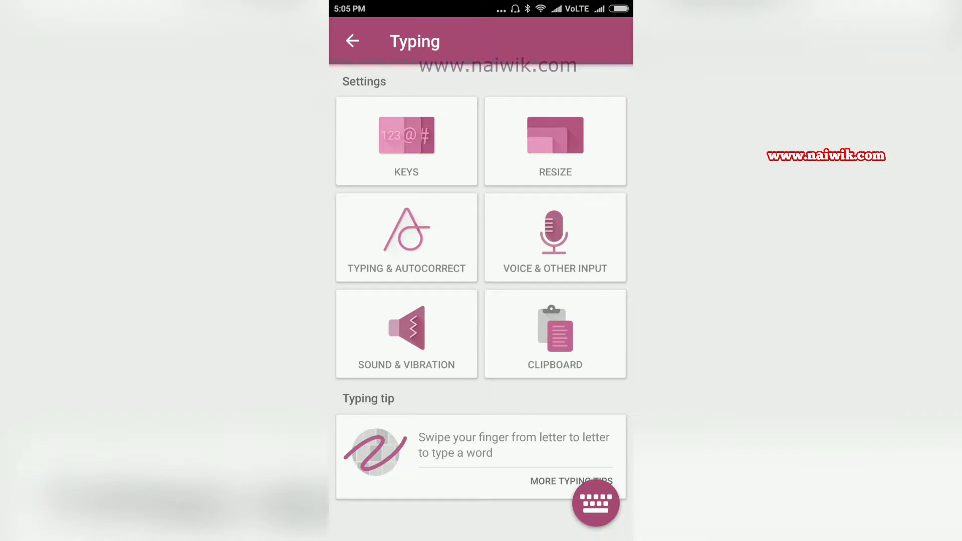
pyautogui.click(406, 334)
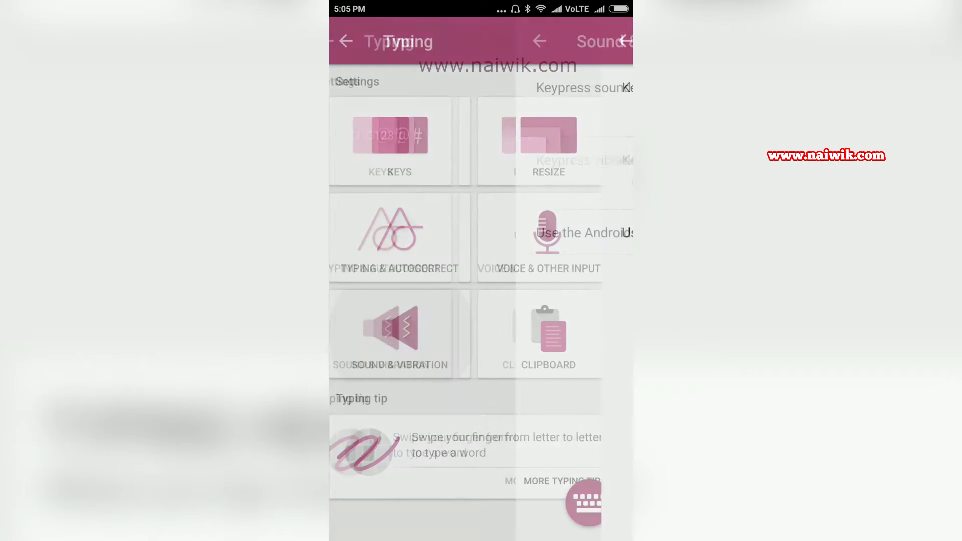
# Turn off Android default vibration and leave keypress vibration switched off
pyautogui.click(400, 334)
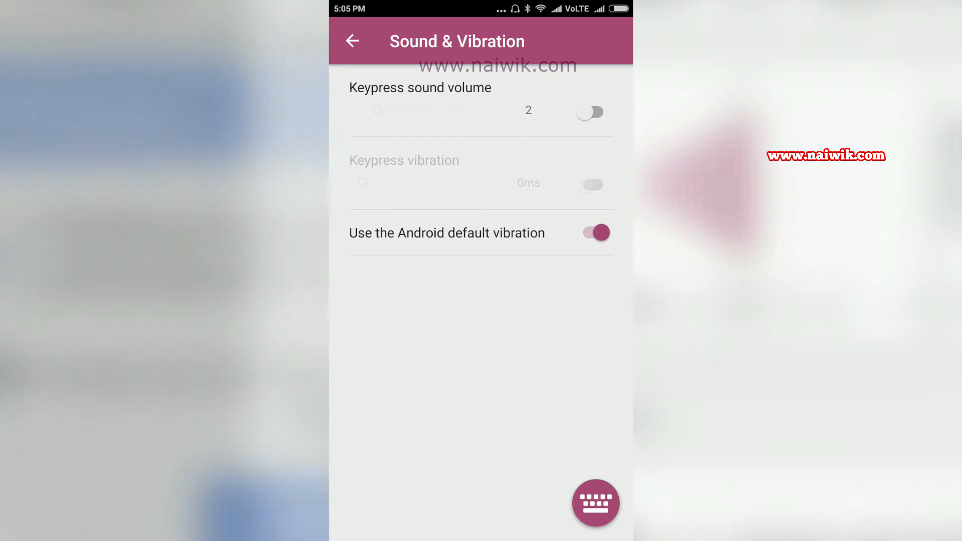
pyautogui.click(591, 232)
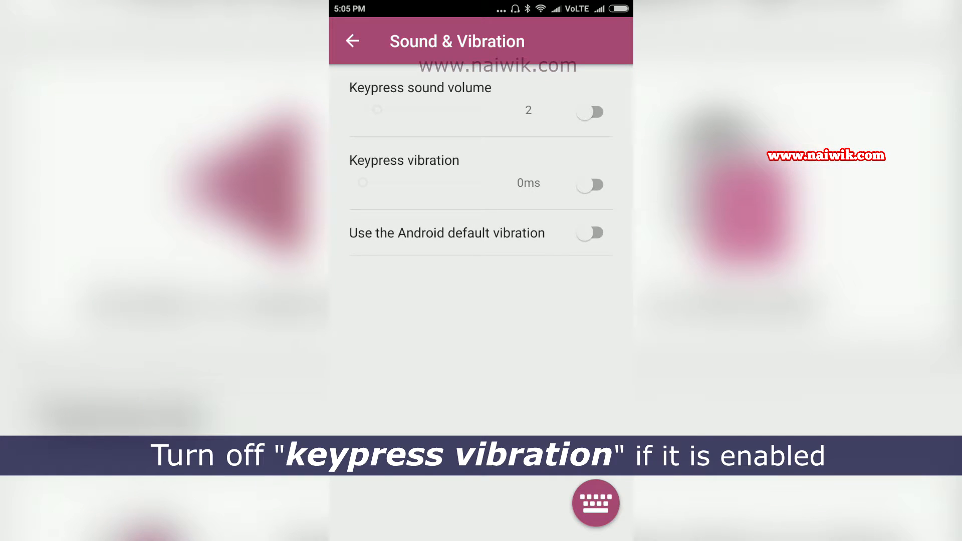
pyautogui.click(590, 185)
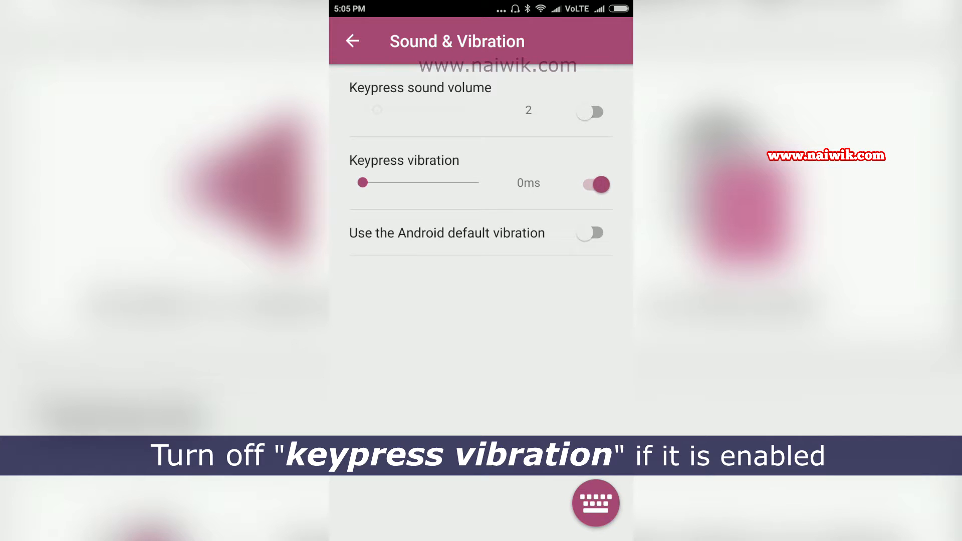
pyautogui.click(591, 185)
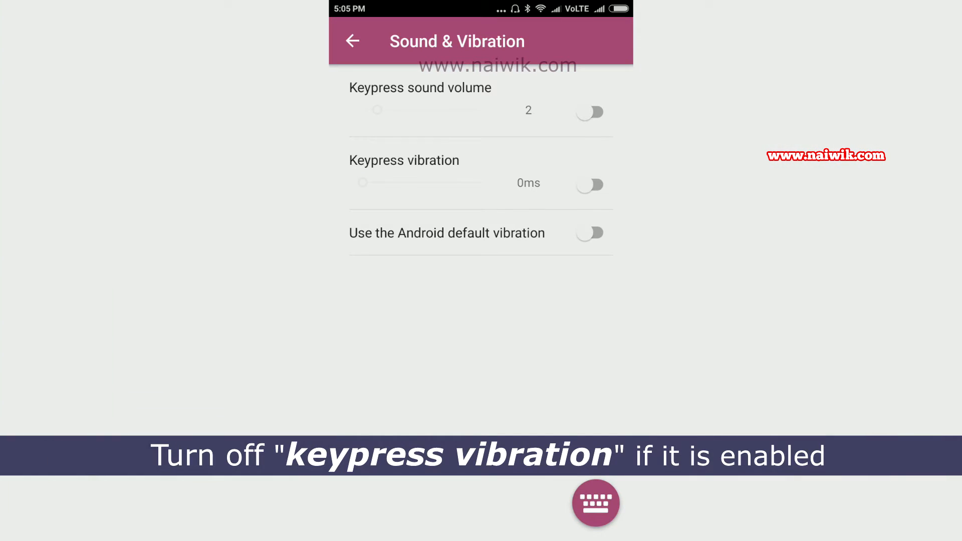